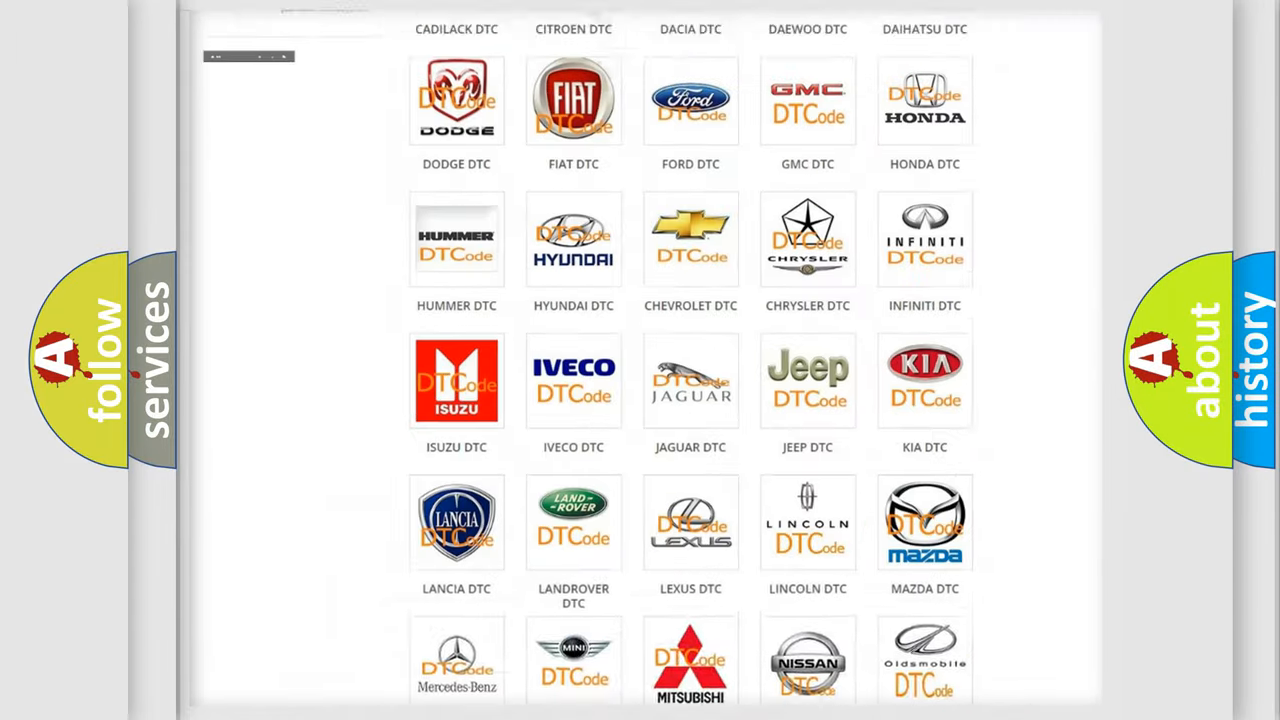
Scroll through the DTC brand list down to the Saturn trouble-code entry.
scroll(up, 3)
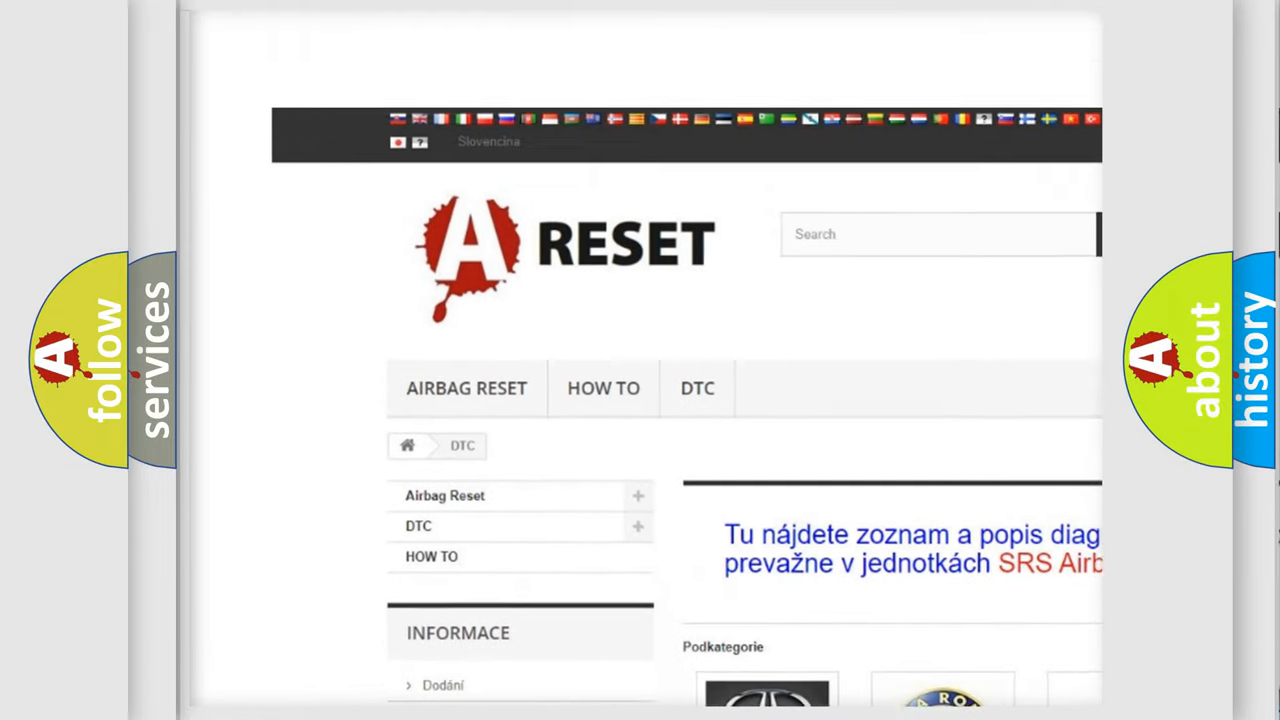
scroll(down, 3)
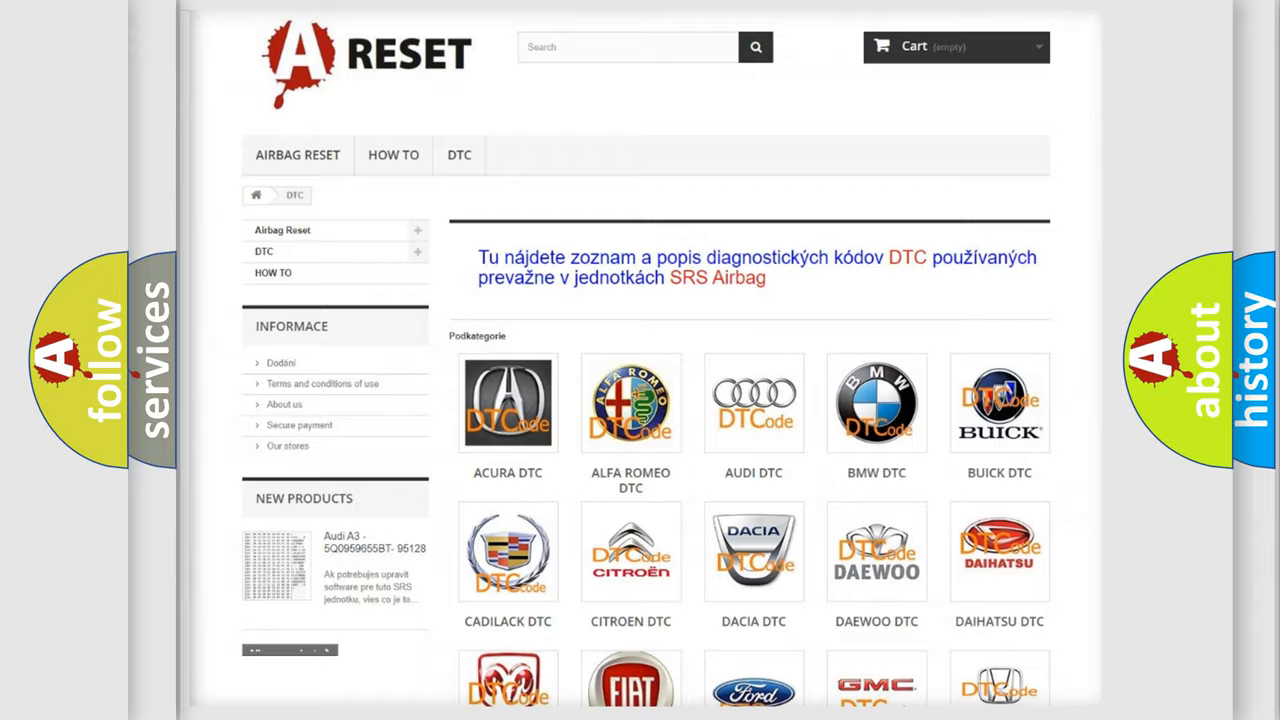
scroll(down, 3)
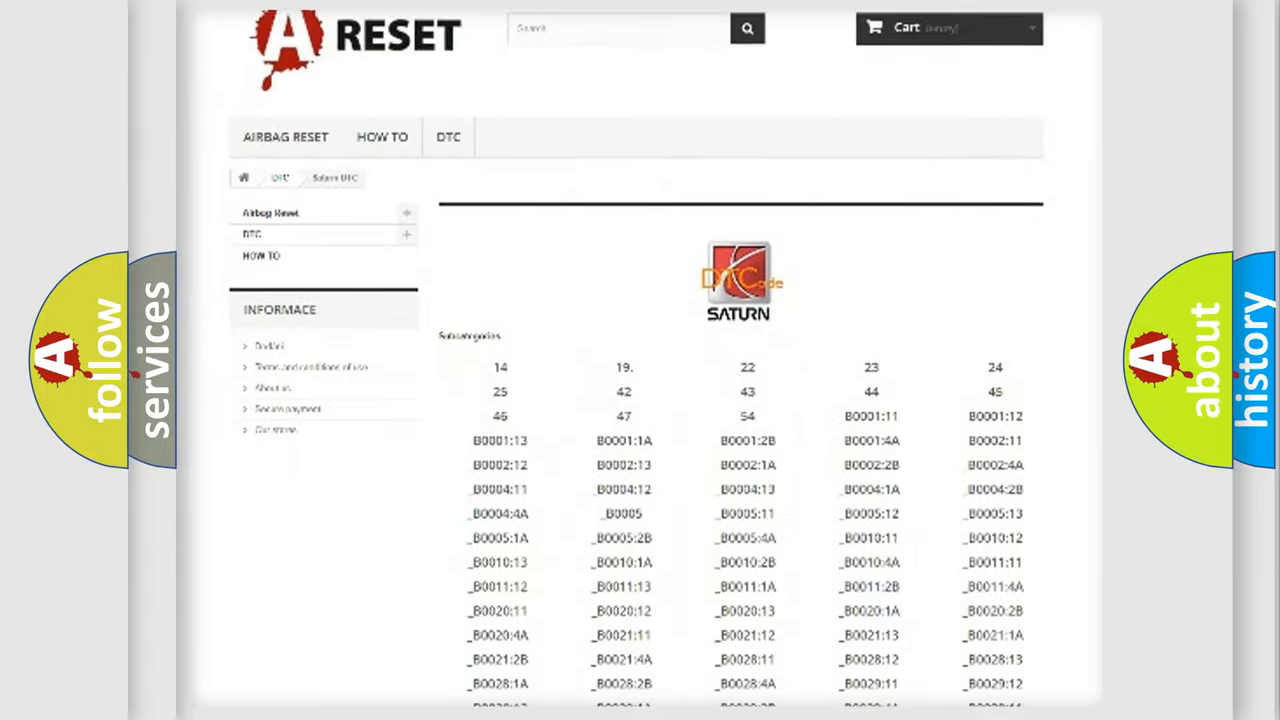
scroll(down, 3)
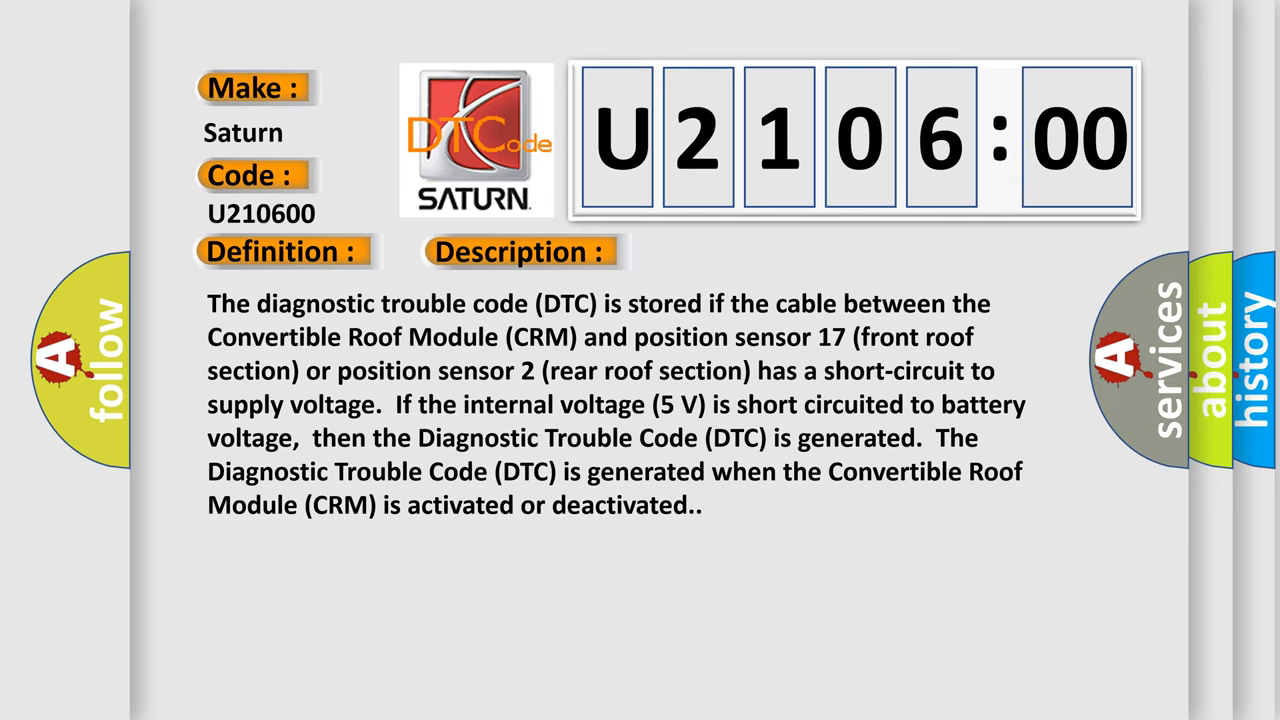
Advance the slideshow to reveal the Cause section for Saturn U210600.
click(734, 252)
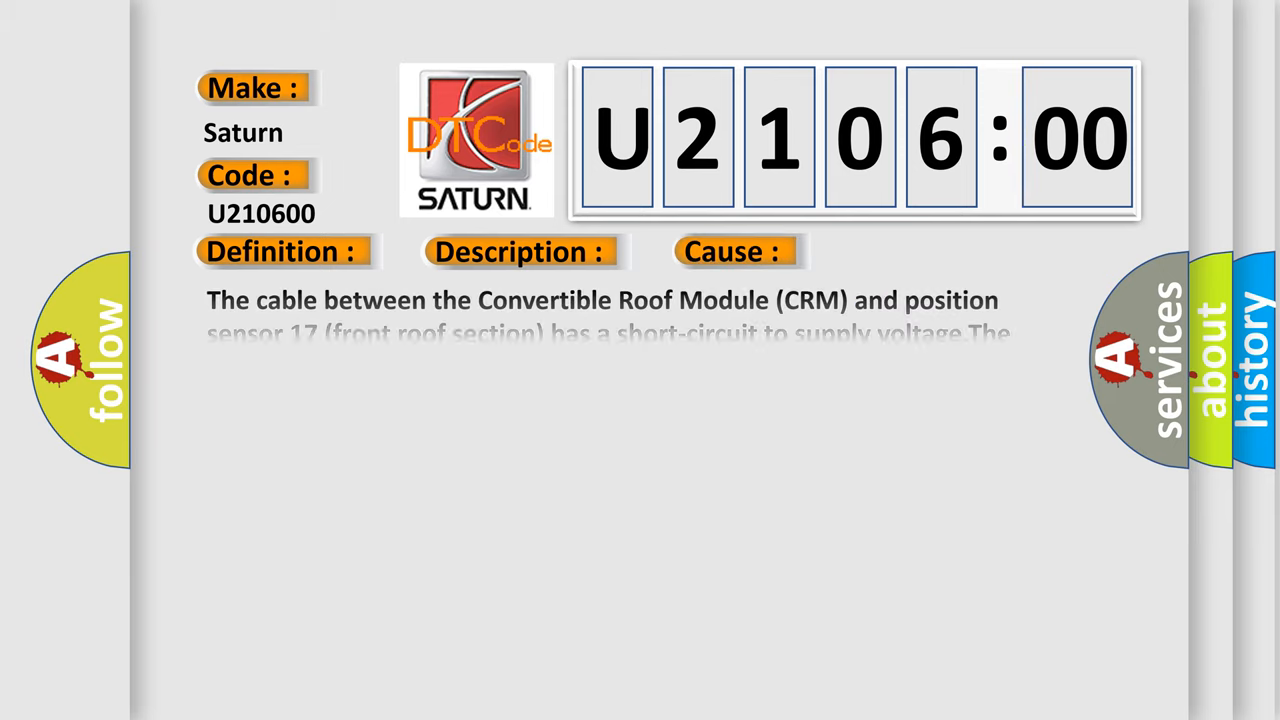